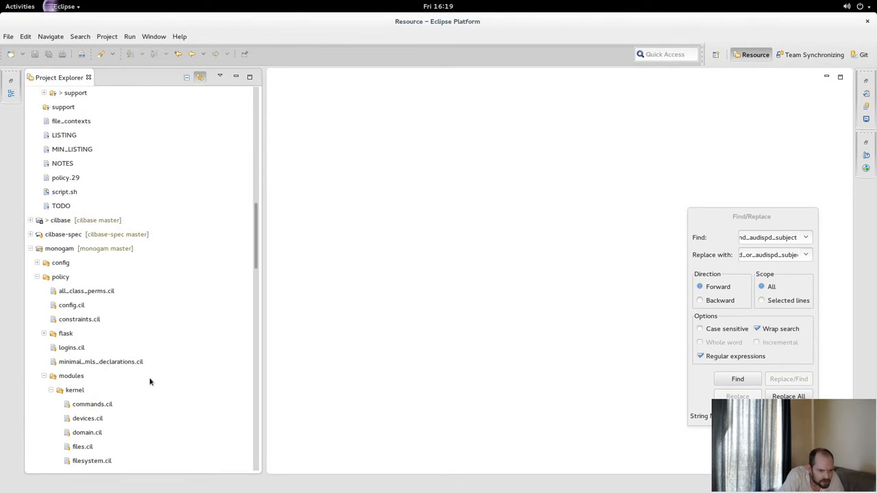
# Open dbus.cil from the monogam policy/modules/system folder in the editor.
pyautogui.scroll(-3)
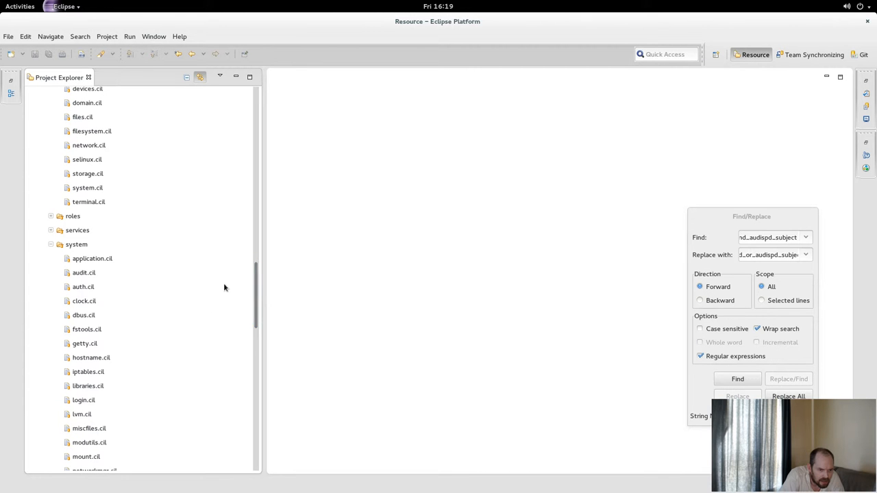
pyautogui.doubleClick(84, 314)
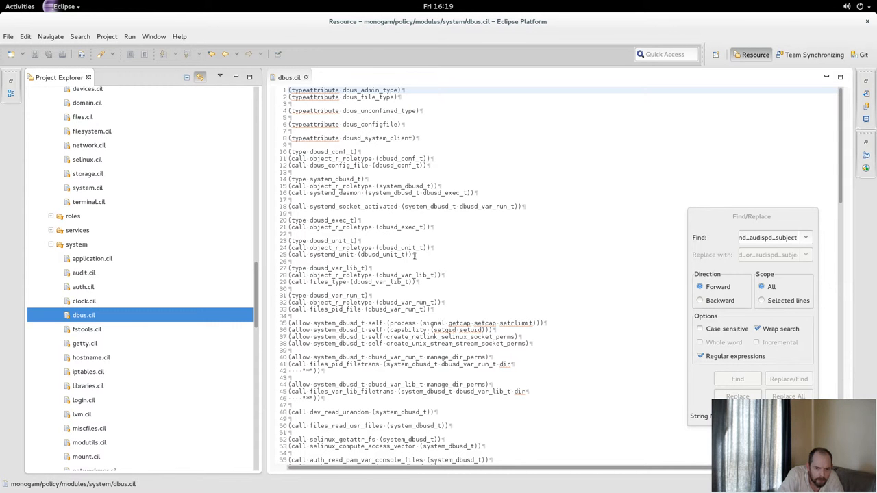
# Scroll the Project Explorer to reach the base policy's dbus.cil and kernel/system.cil files.
pyautogui.scroll(-3)
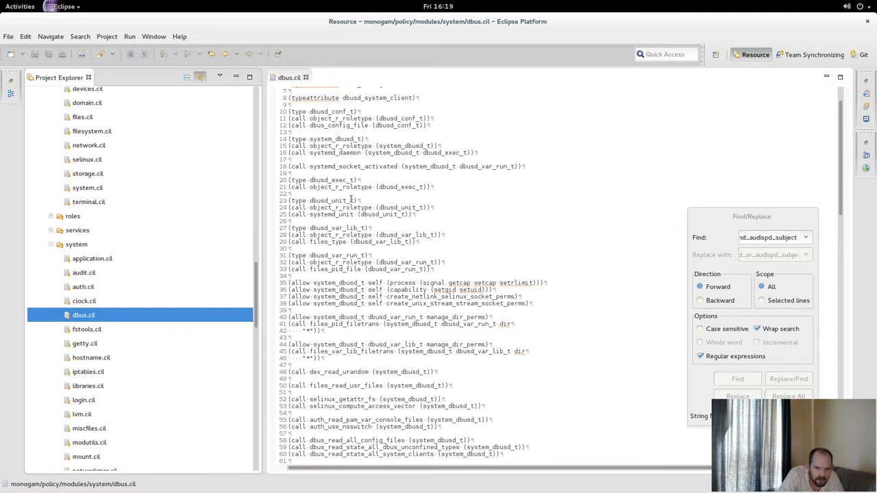
pyautogui.scroll(3)
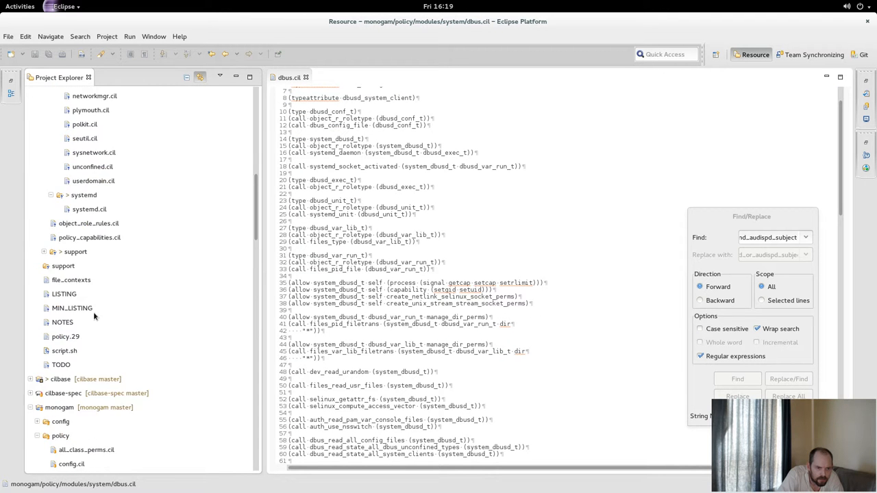
pyautogui.scroll(3)
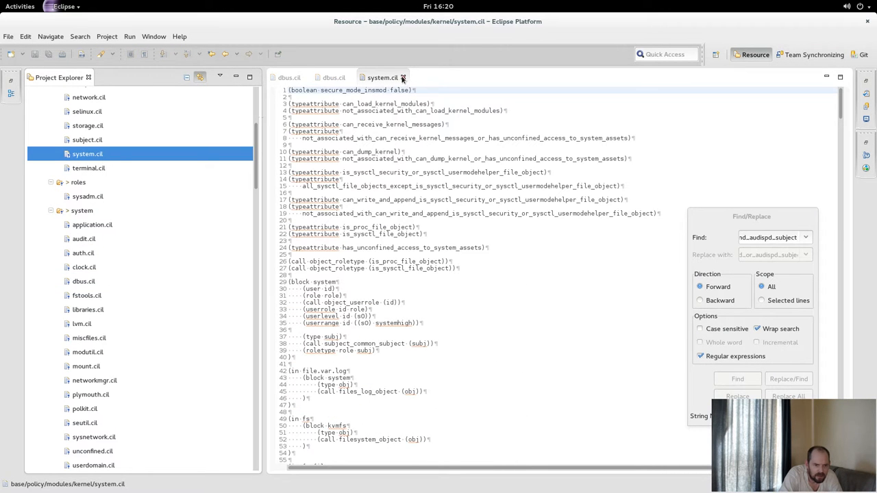
# Replace the system.cil tab with systemd.cil, view its unit namespace, and return to the base dbus.cil.
pyautogui.click(403, 77)
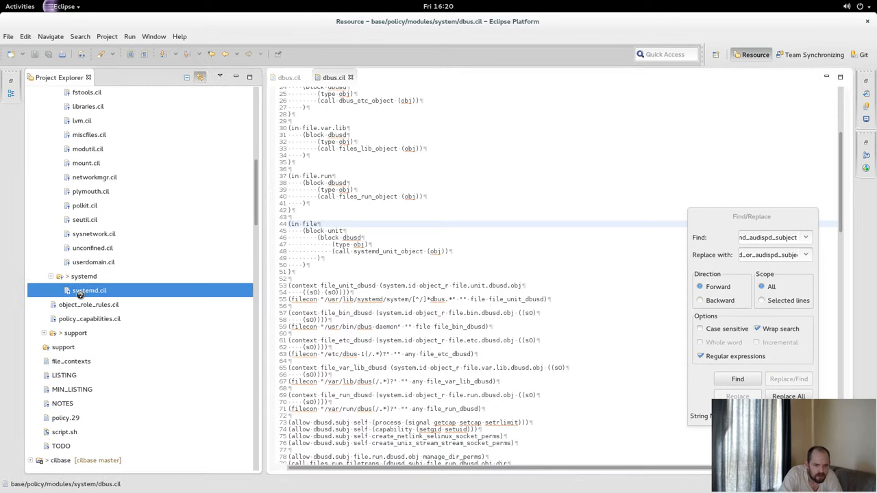
pyautogui.doubleClick(89, 291)
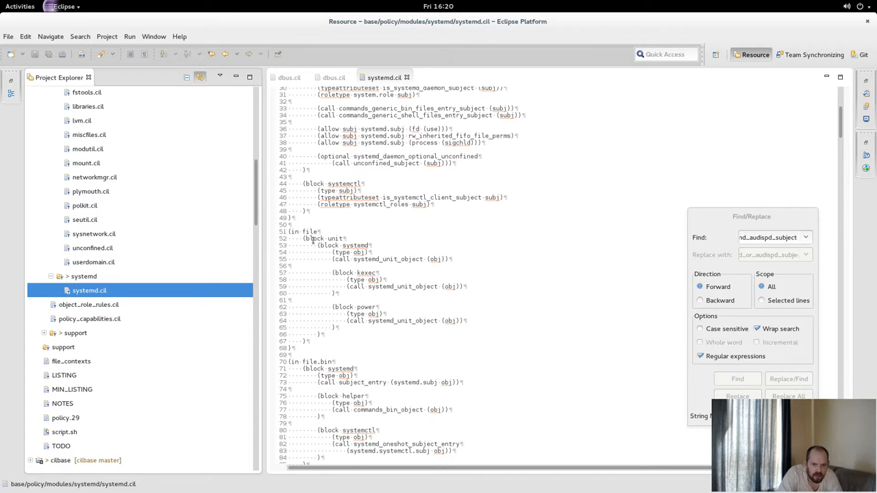
pyautogui.click(737, 378)
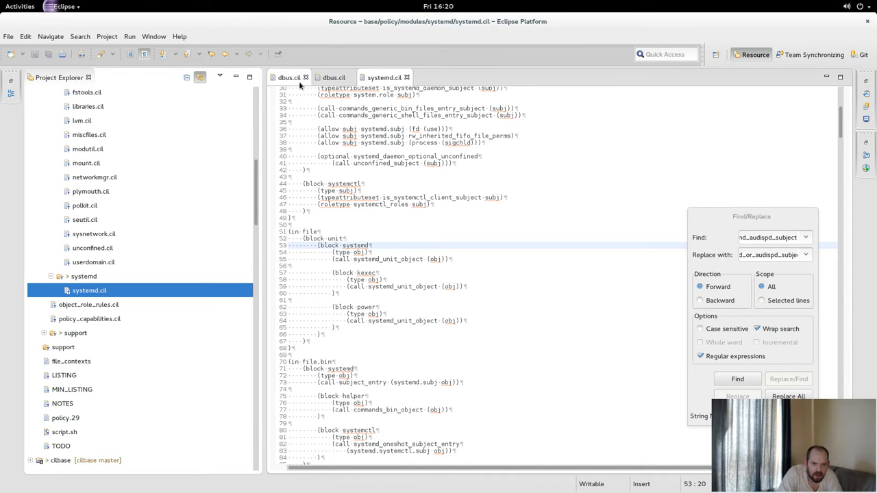
pyautogui.click(334, 77)
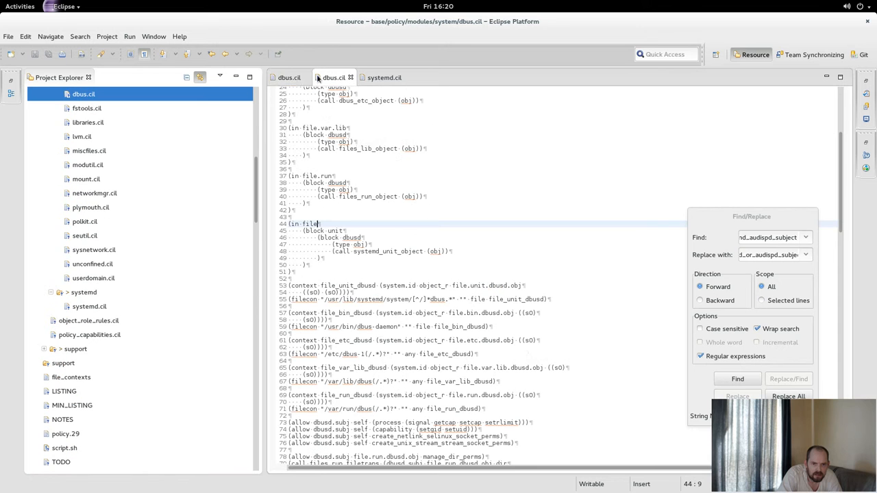
# Close the monogam dbus.cil tab and review the base dbus.cil around its namespace and filecon lines.
pyautogui.click(350, 76)
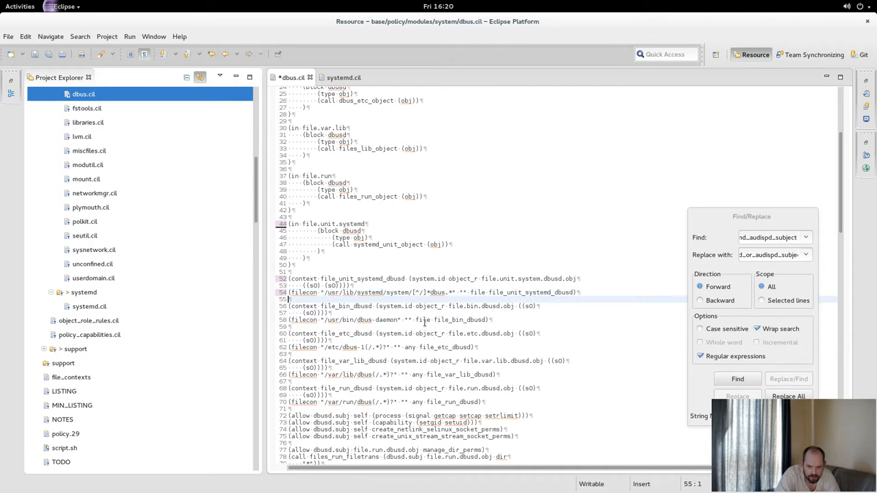
pyautogui.scroll(-3)
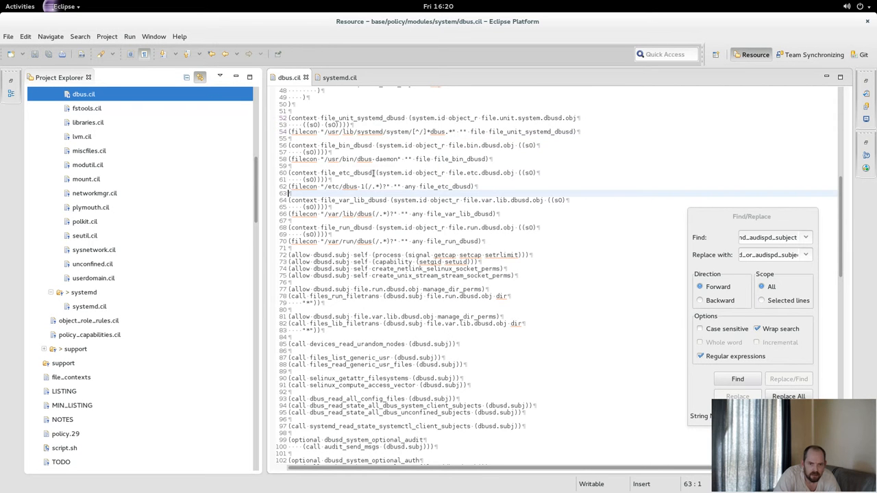
pyautogui.scroll(3)
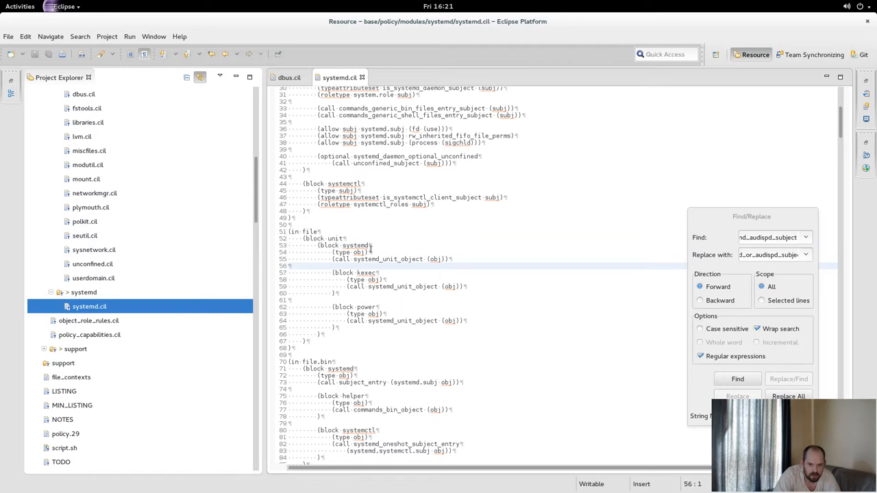
# Review the power and systemd unit blocks in systemd.cil, then return to the dbus.cil tab.
pyautogui.click(336, 327)
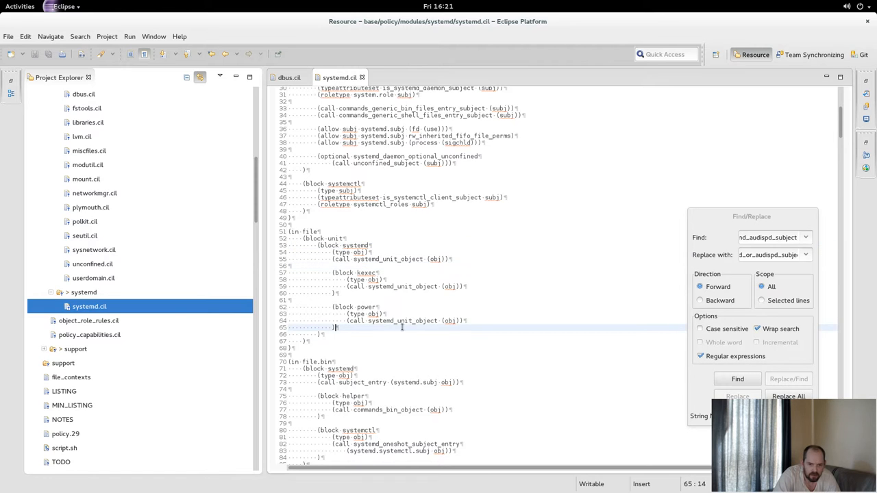
pyautogui.press('Super')
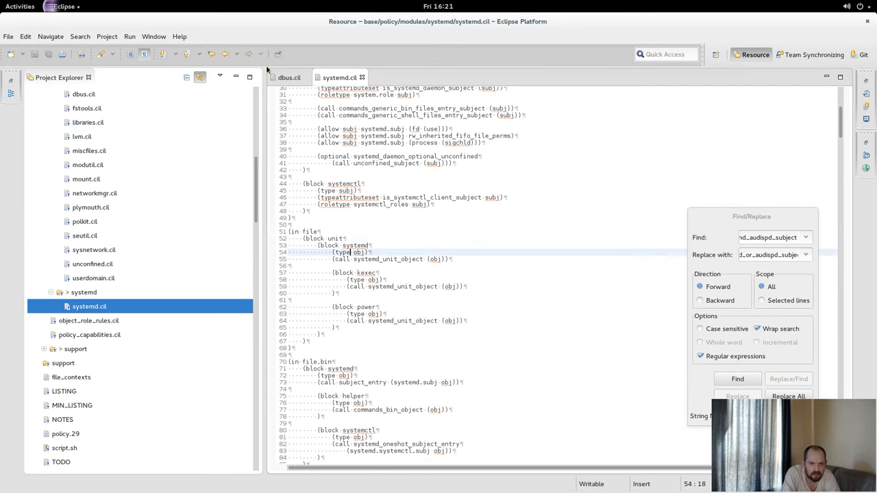
pyautogui.click(288, 77)
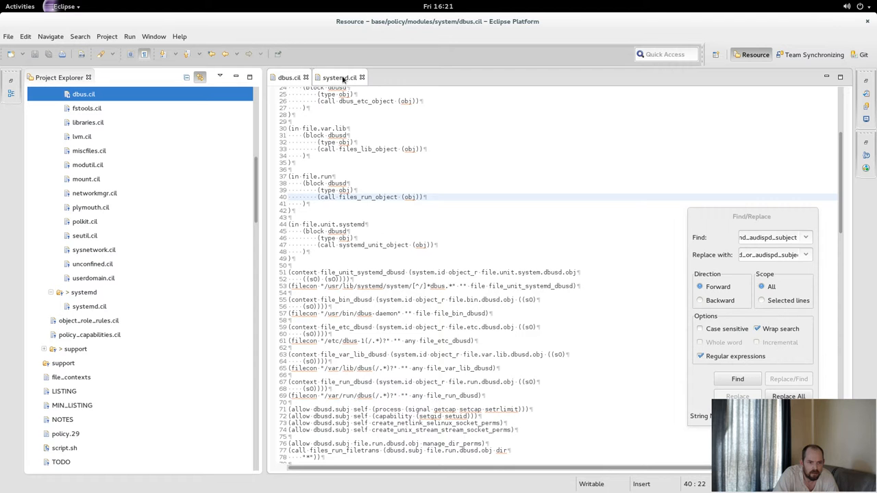
# Select the file.unit.systemd namespace name and switch to the systemd.cil tab to compare.
pyautogui.click(310, 225)
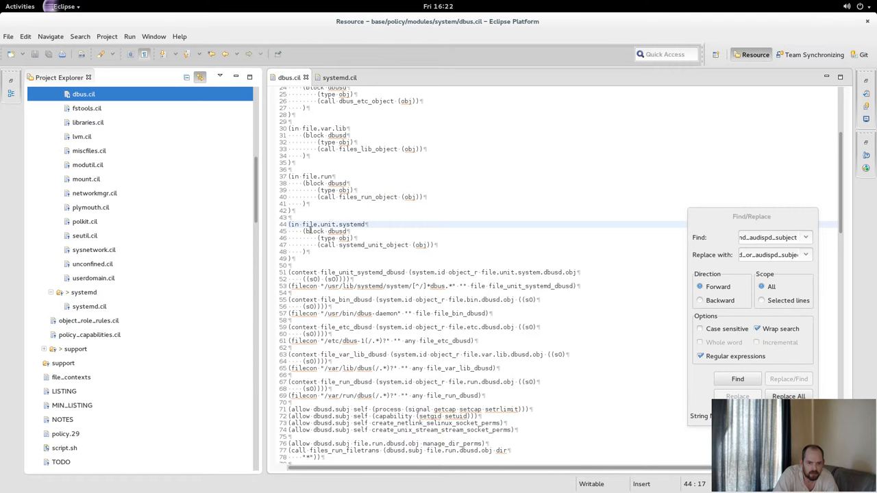
pyautogui.doubleClick(332, 224)
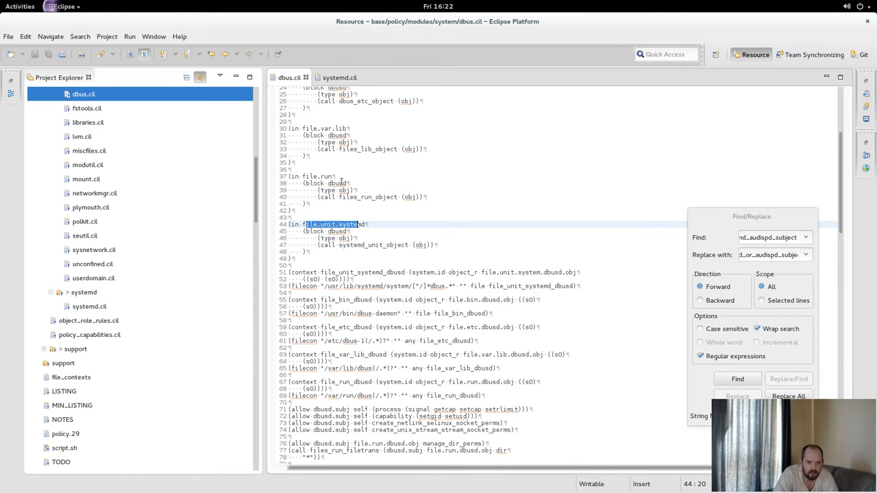
pyautogui.click(340, 76)
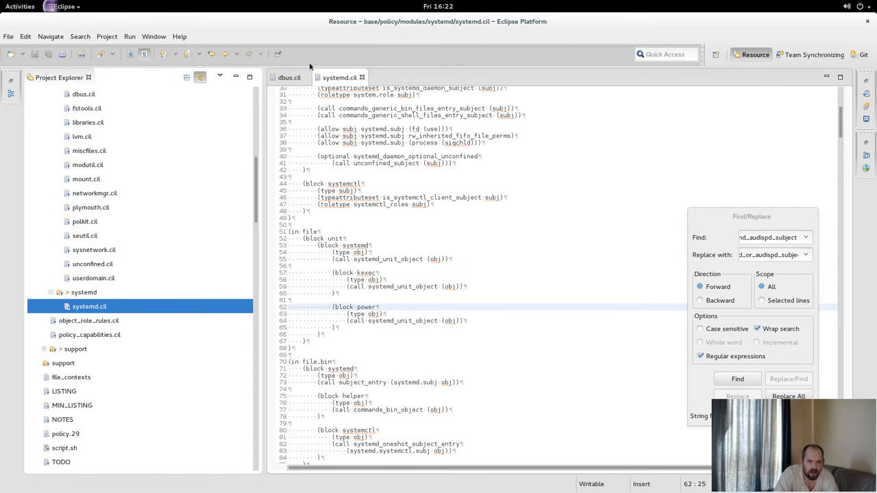
# Return to dbus.cil and scroll through its file.unit.systemd block to review it.
pyautogui.click(288, 77)
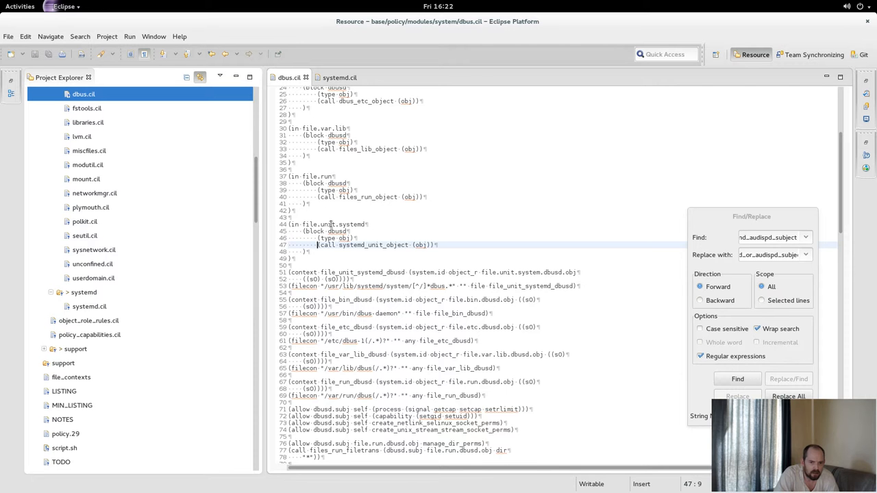
pyautogui.scroll(3)
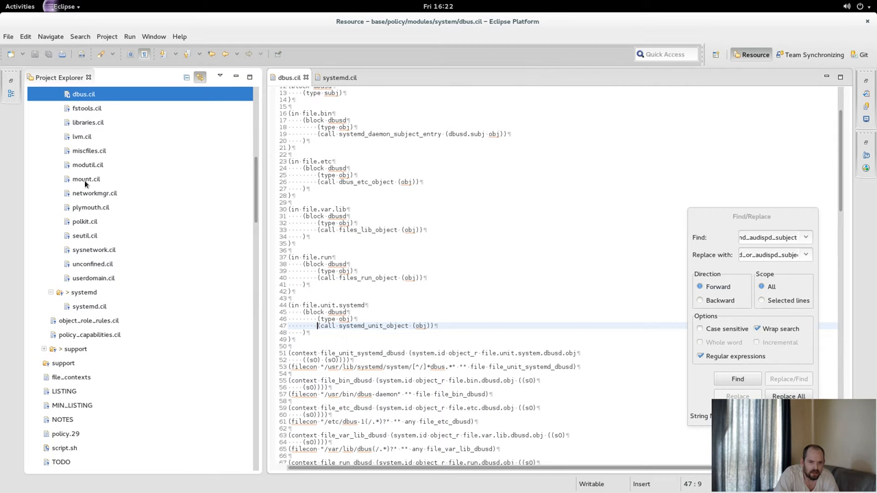
pyautogui.moveTo(395, 203)
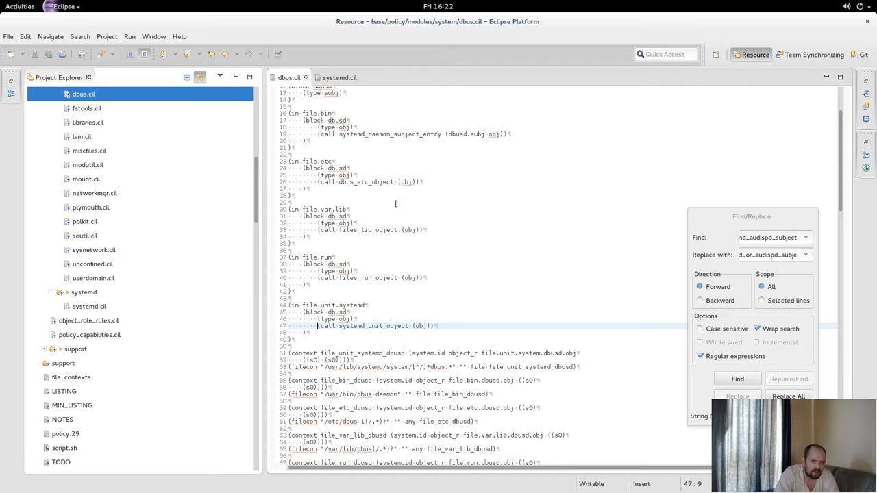
pyautogui.scroll(3)
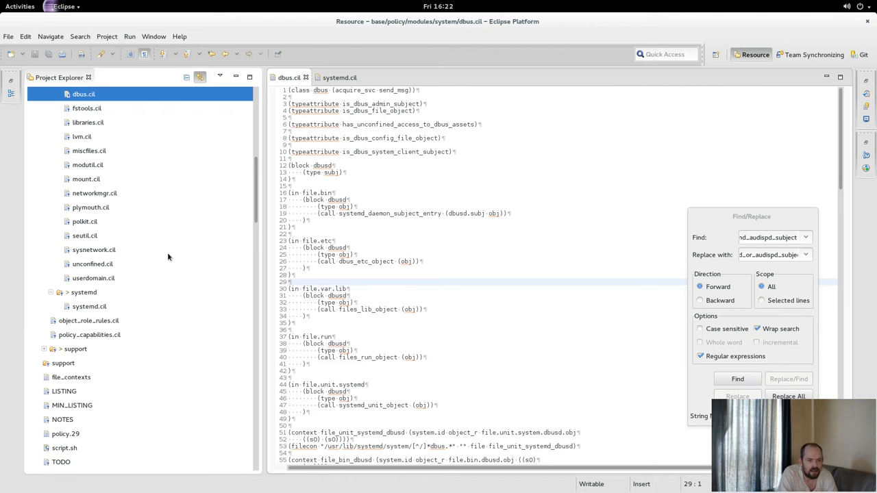
pyautogui.scroll(-3)
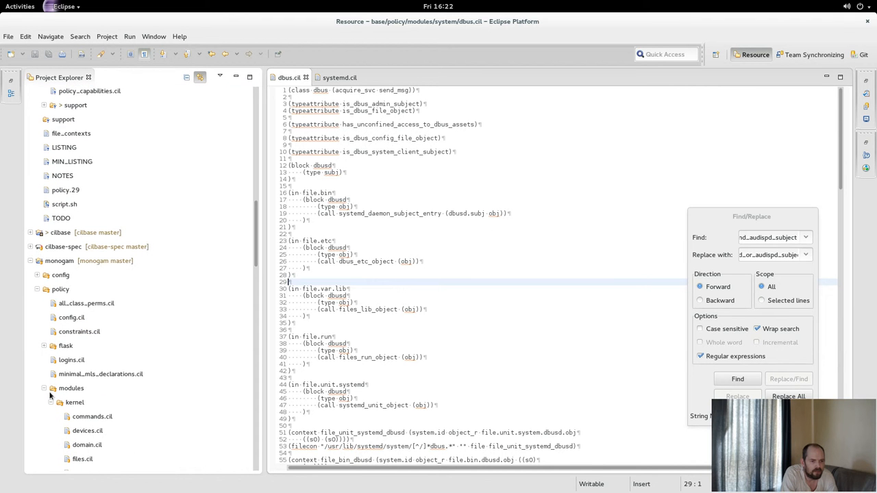
pyautogui.moveTo(57, 178)
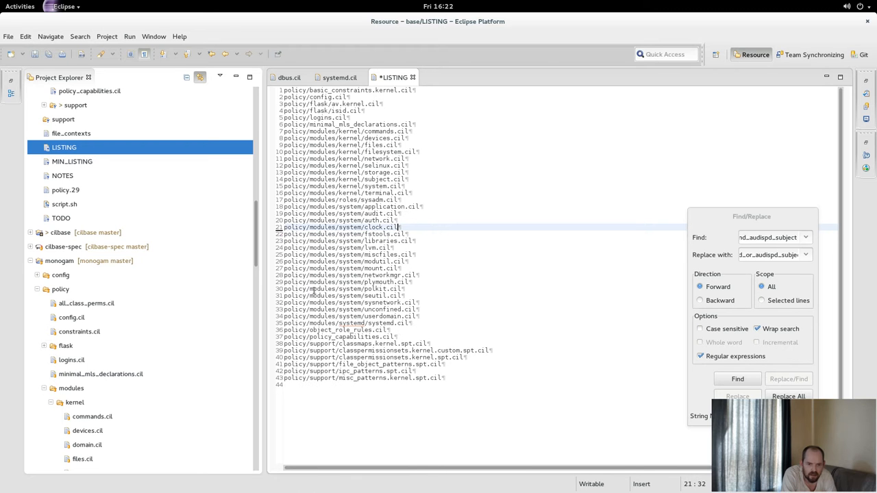
pyautogui.moveTo(424, 326)
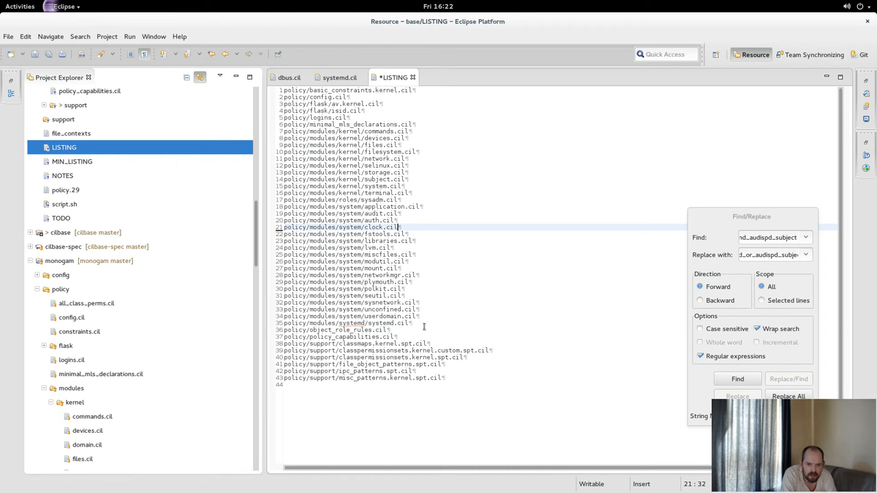
# Cut the networkmgr and polkit lines in LISTING to move them below the systemd and dbus entries.
pyautogui.rightClick(422, 327)
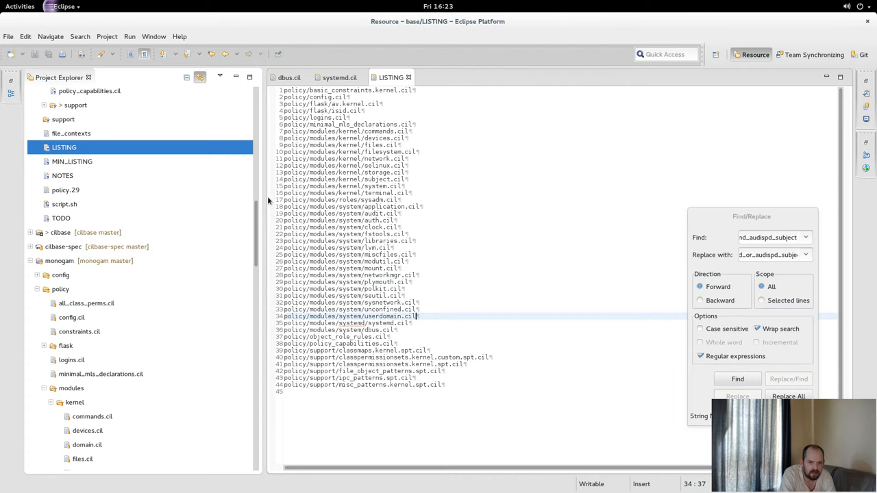
pyautogui.click(737, 378)
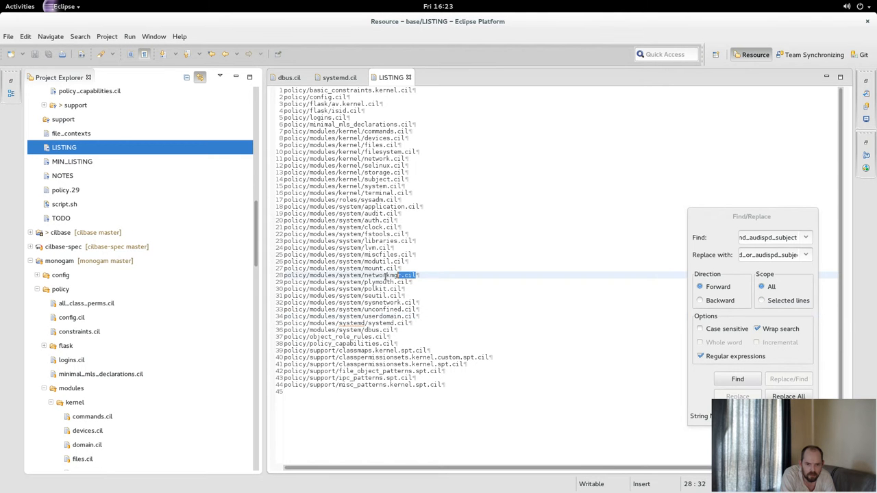
pyautogui.rightClick(342, 274)
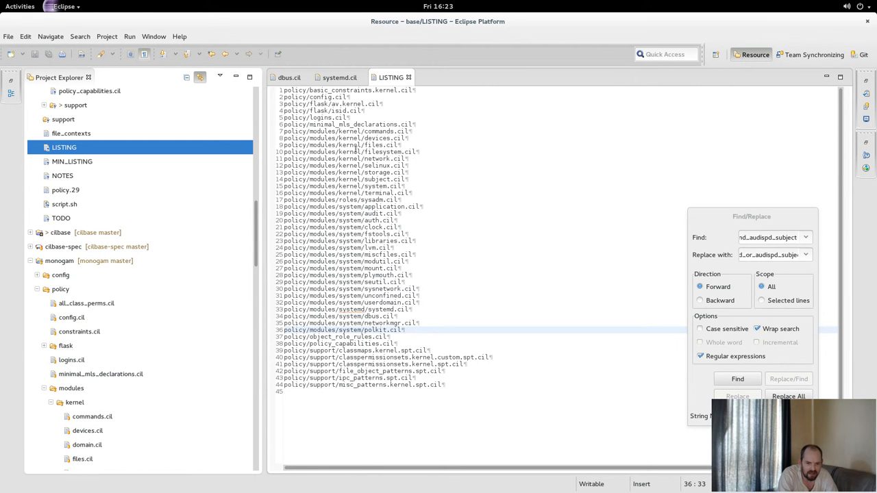
pyautogui.moveTo(381, 330)
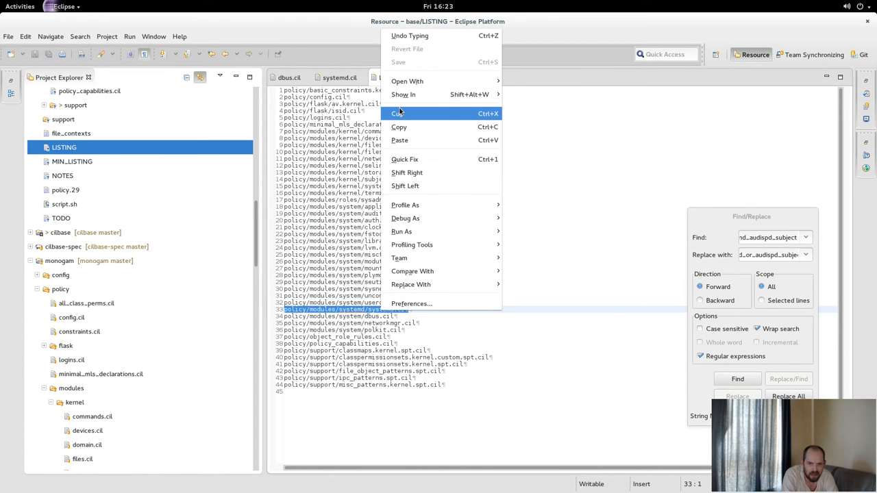
# Cut the systemd.cil line in LISTING and place the insertion point below polkit.cil to paste it.
pyautogui.click(398, 112)
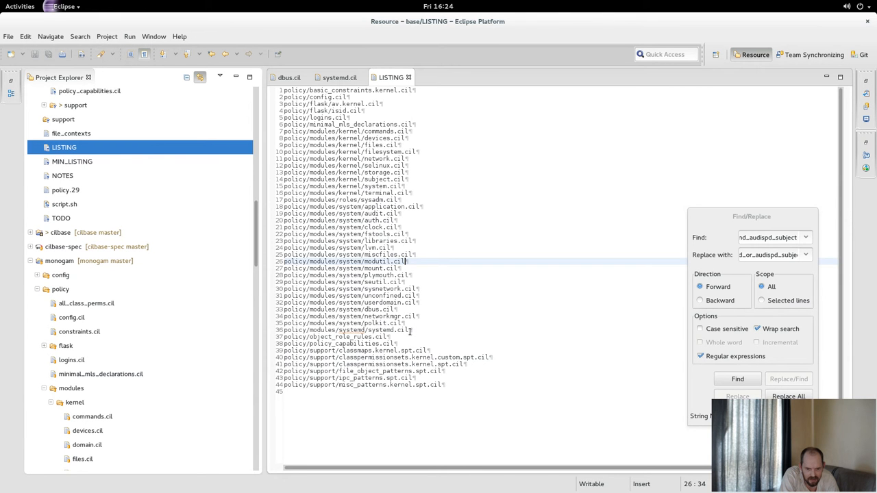
pyautogui.click(738, 378)
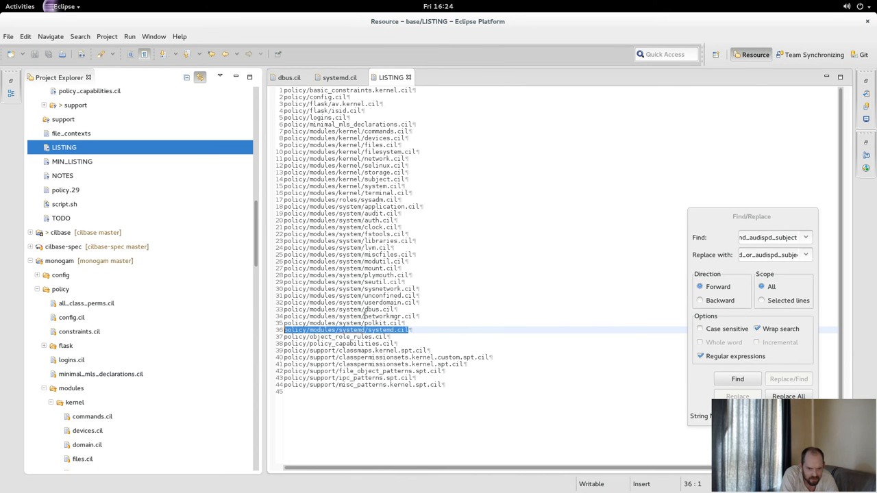
pyautogui.rightClick(345, 330)
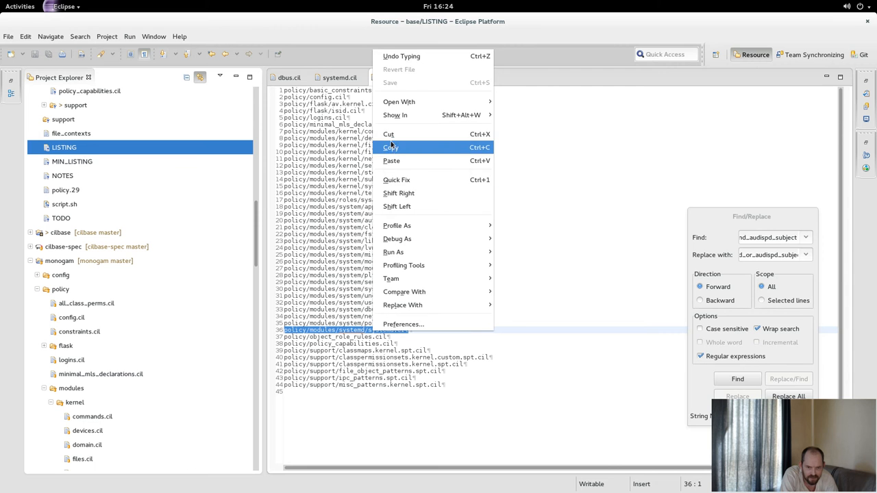
pyautogui.click(390, 147)
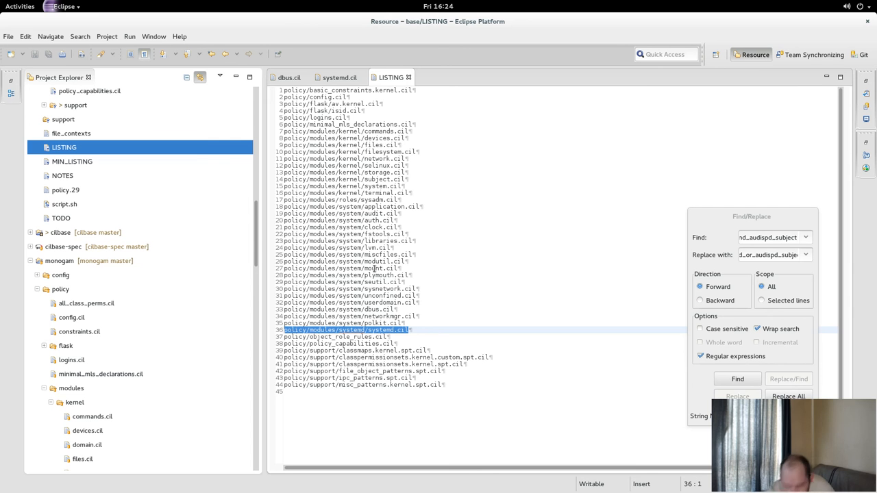
pyautogui.moveTo(429, 277)
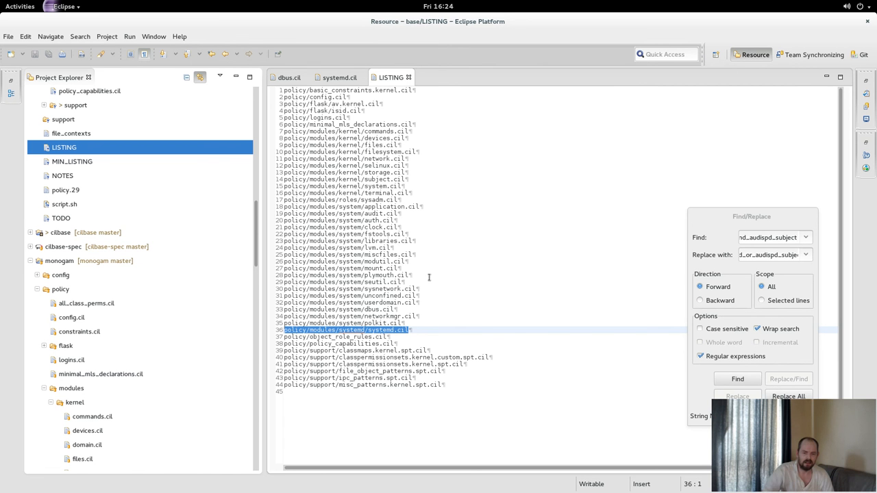
pyautogui.click(375, 228)
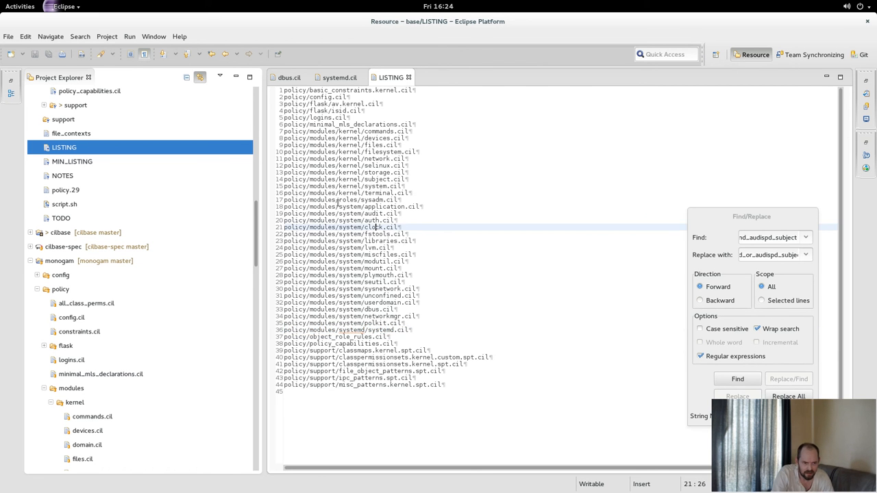